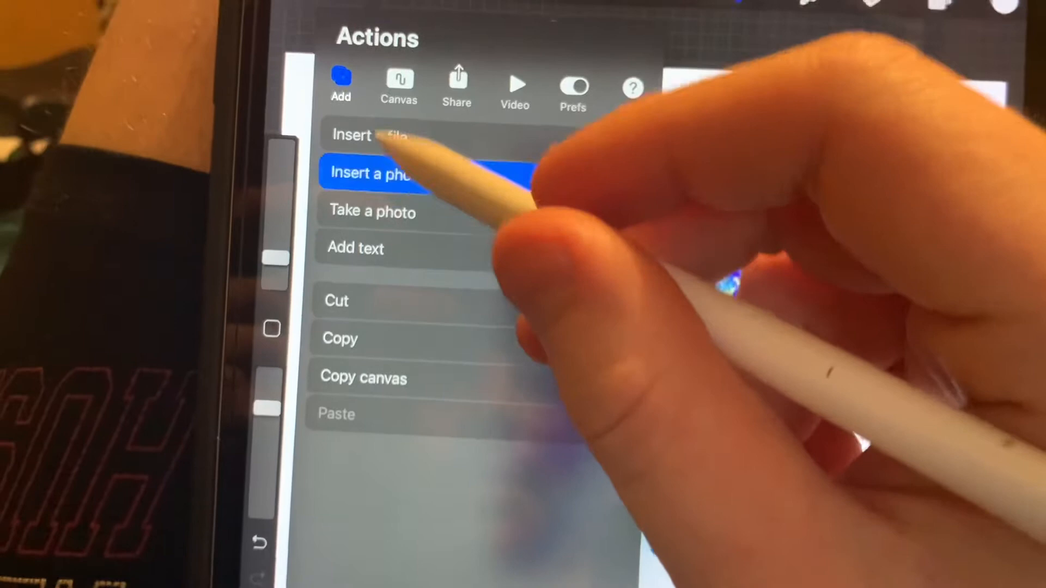
- Choose Insert a photo from Actions > Add to show the photo library thumbnails
{"action": "left_click", "coordinate": [374, 175]}
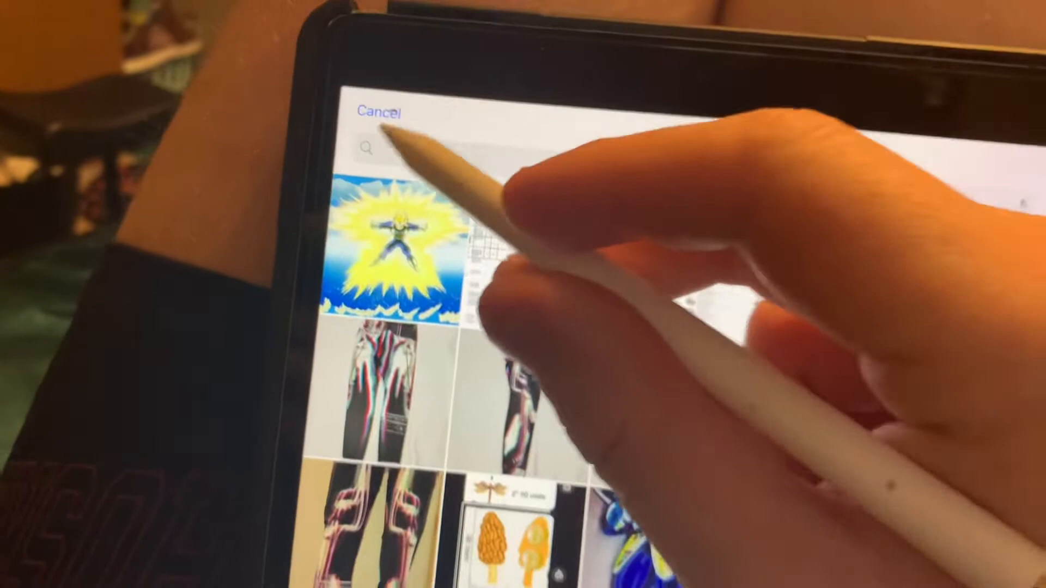